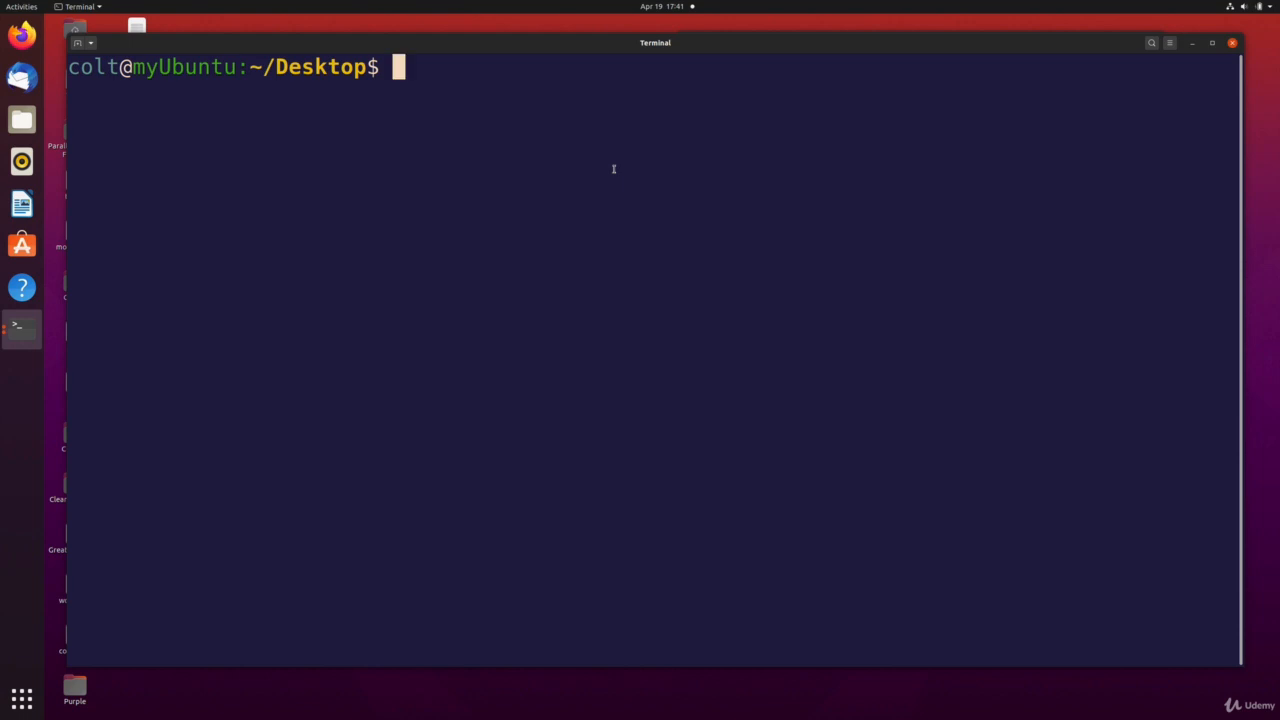
Return home with cd ~, confirm /home/colt via pwd, then move into Desktop/TR.
{"action": "type", "text": "~"}
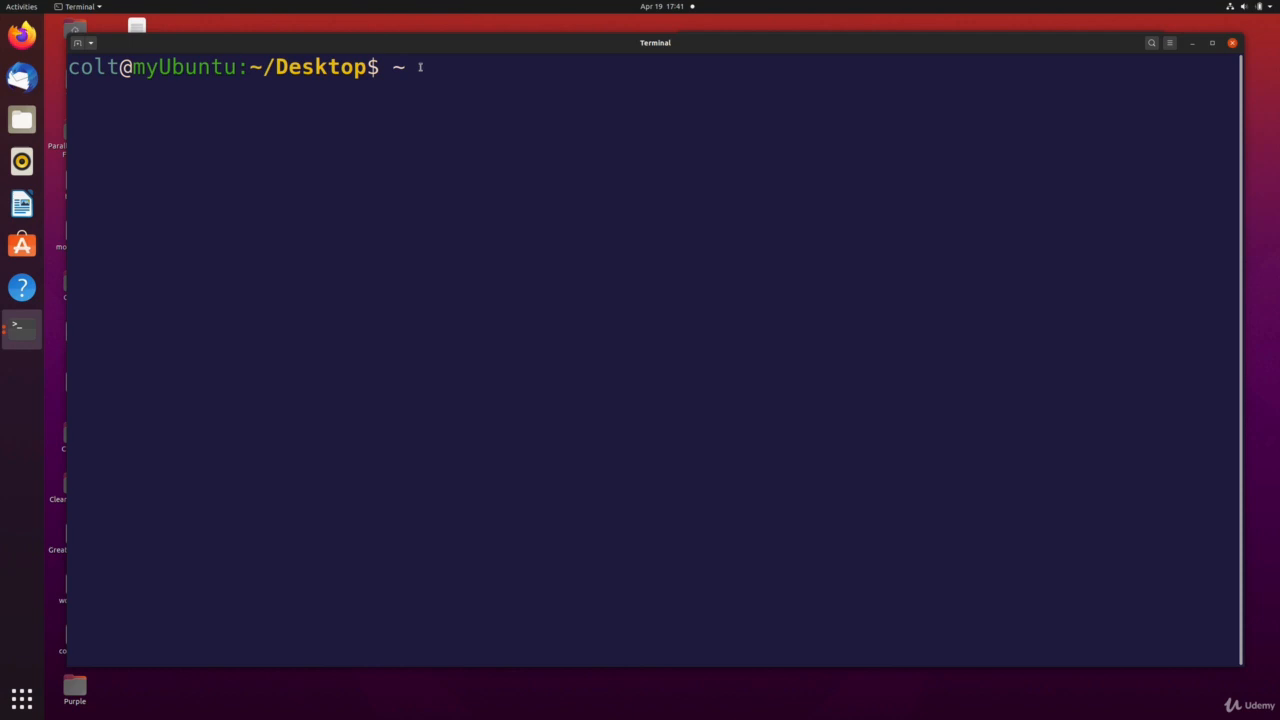
{"action": "type", "text": "cs"}
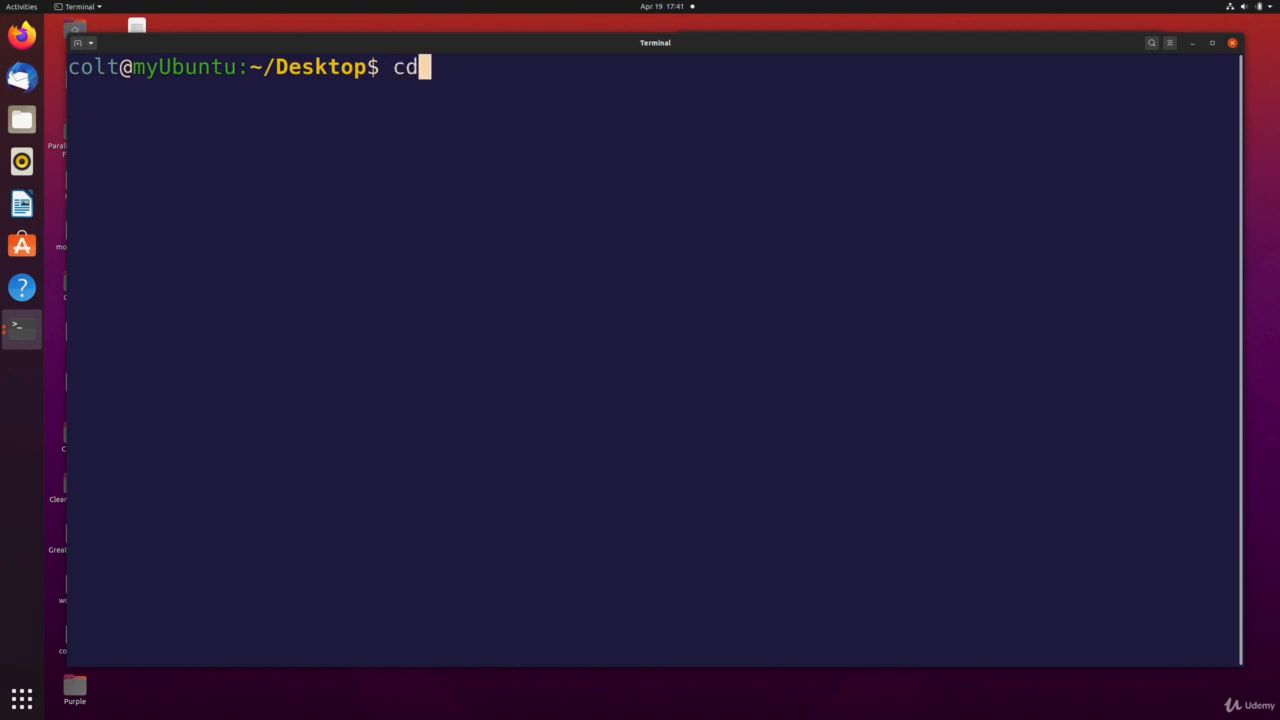
{"action": "type", "text": "~"}
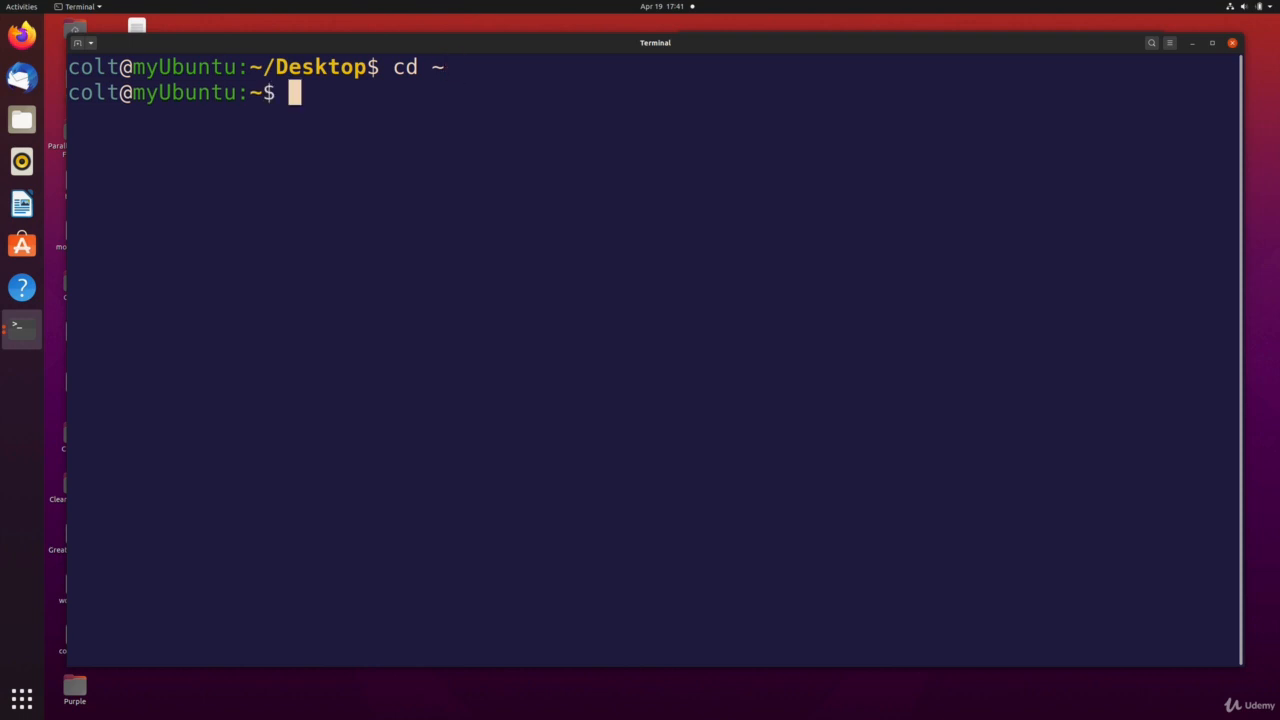
{"action": "type", "text": "pwd"}
{"action": "type", "text": "ls"}
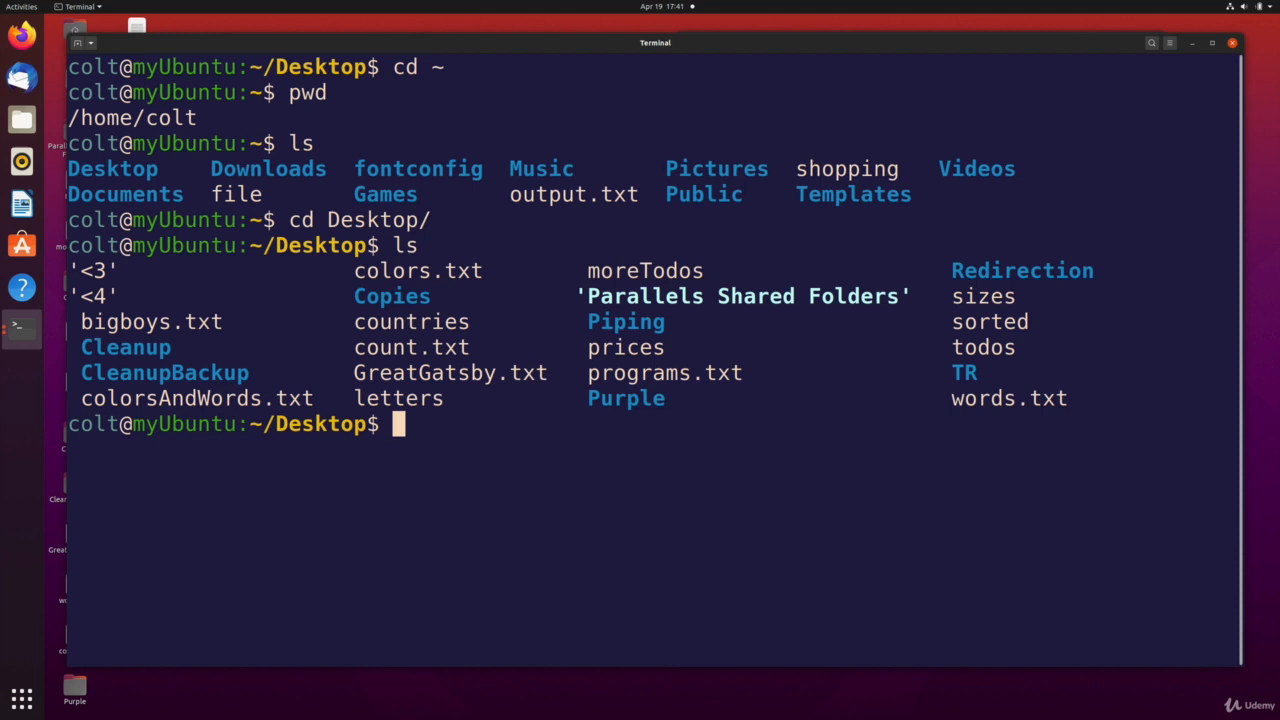
{"action": "type", "text": "cd"}
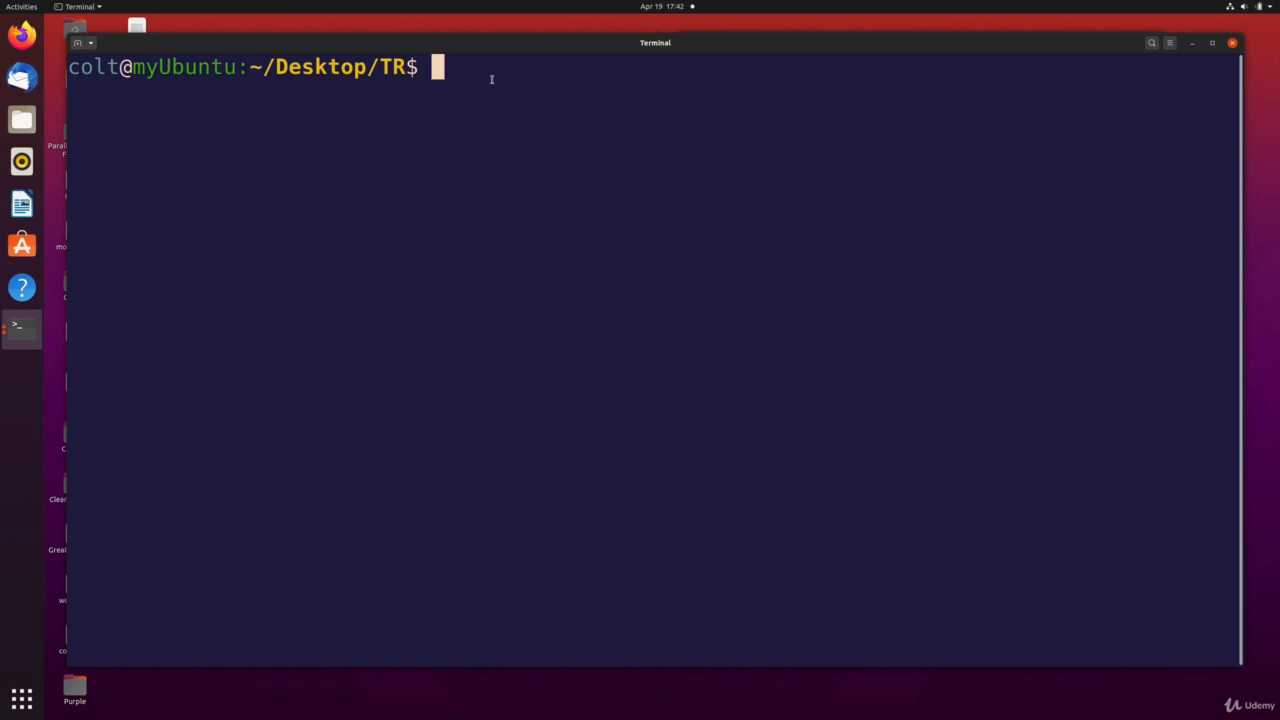
Run echo ~ to print the expanded home directory /home/colt.
{"action": "type", "text": "echo"}
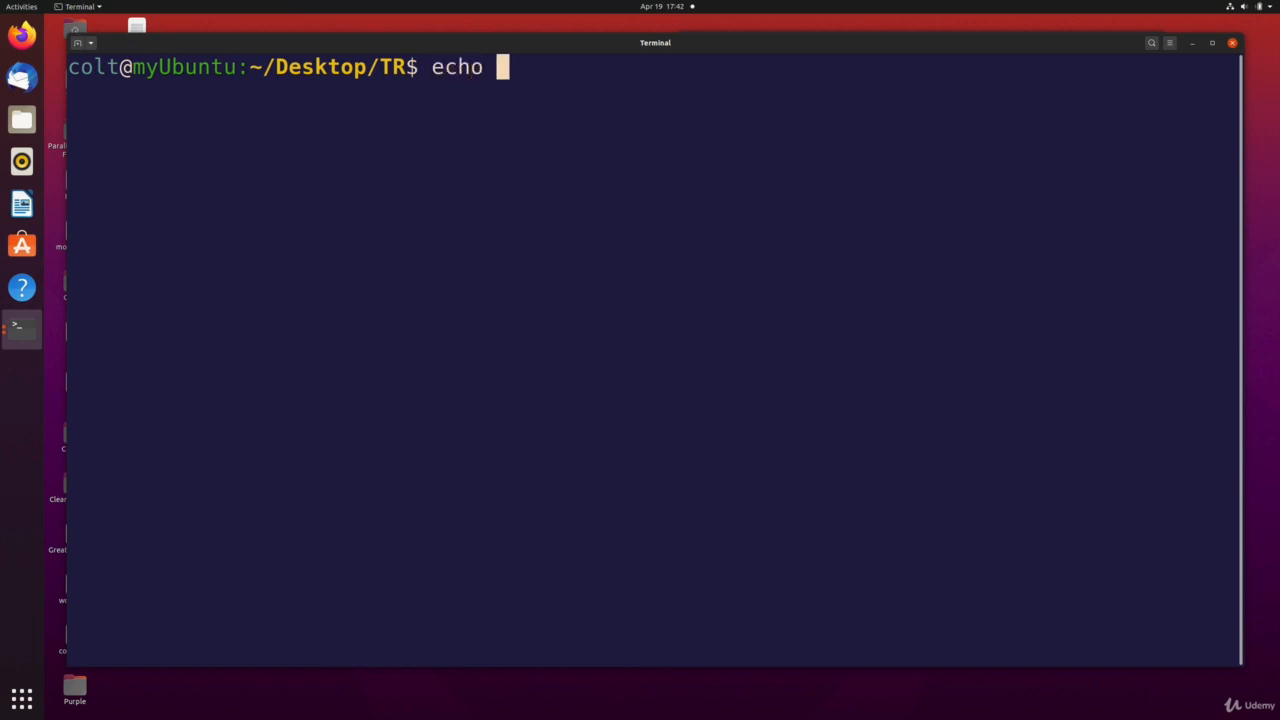
{"action": "type", "text": "~"}
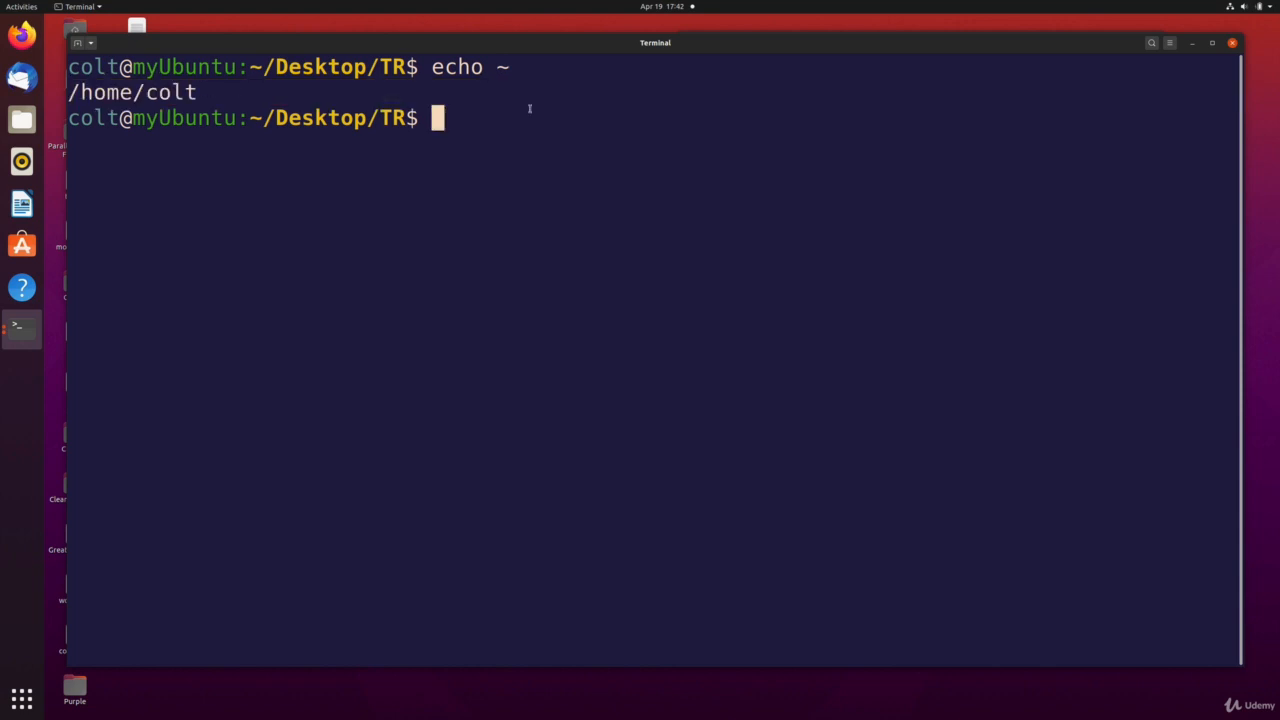
{"action": "type", "text": "echo ~"}
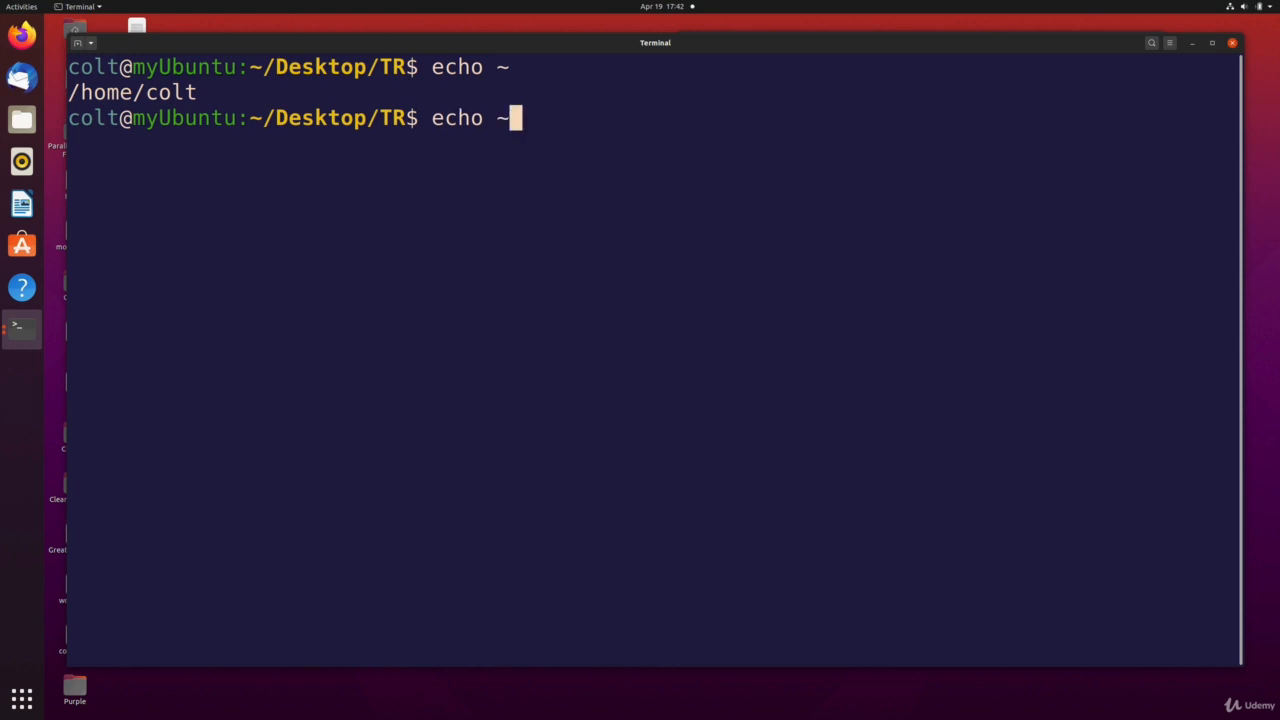
Run echo ~kitty to print /home/kitty, highlighting the kitty username.
{"action": "type", "text": "kitty"}
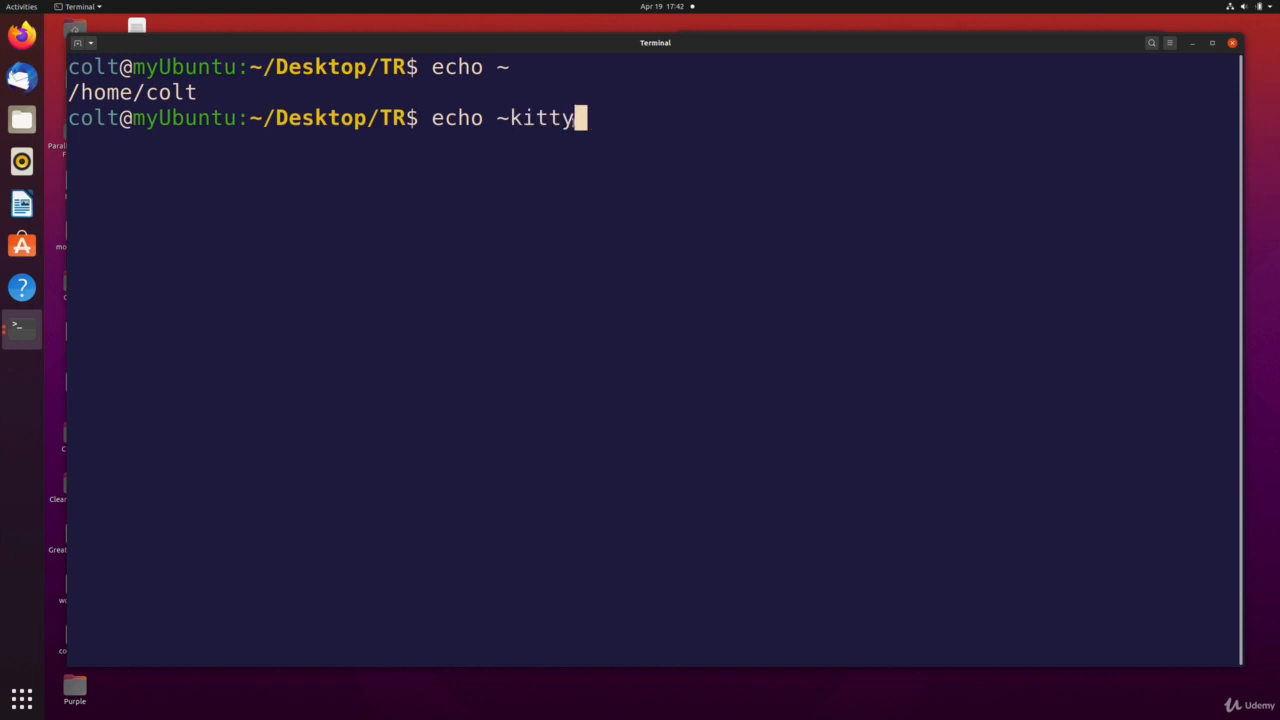
{"action": "double_click", "coordinate": [540, 116]}
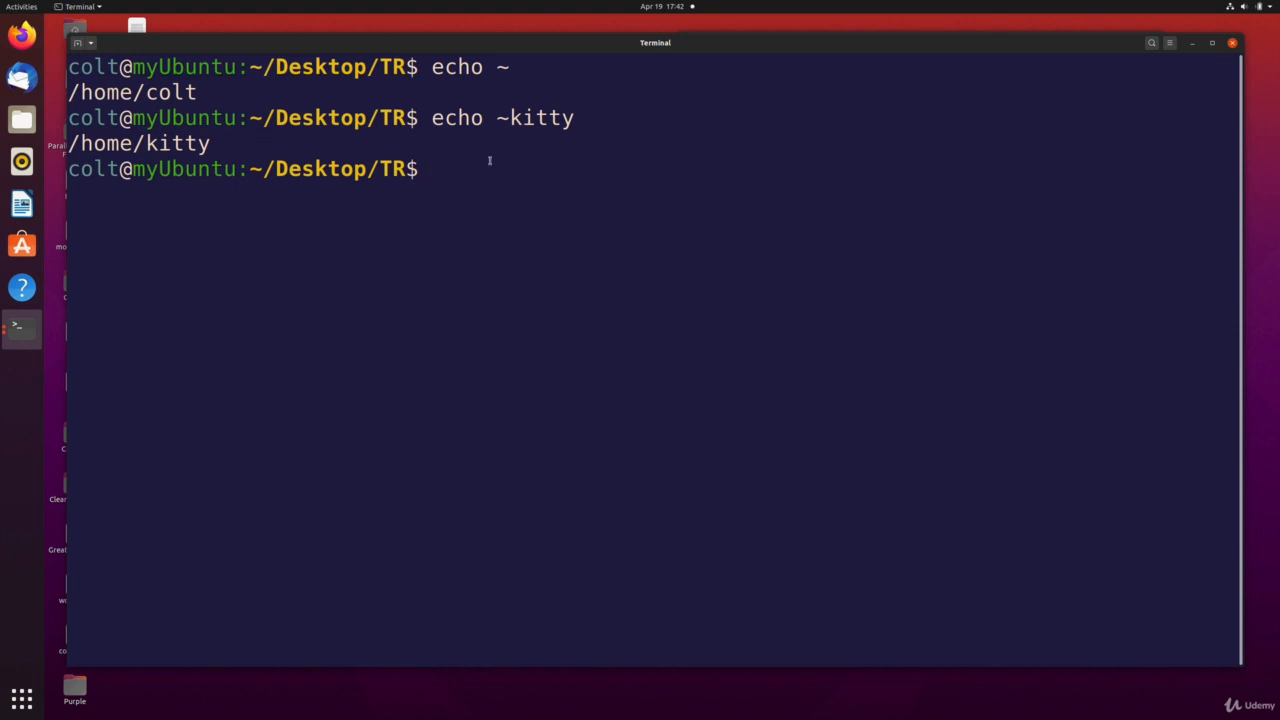
{"action": "type", "text": "echo ~kitty"}
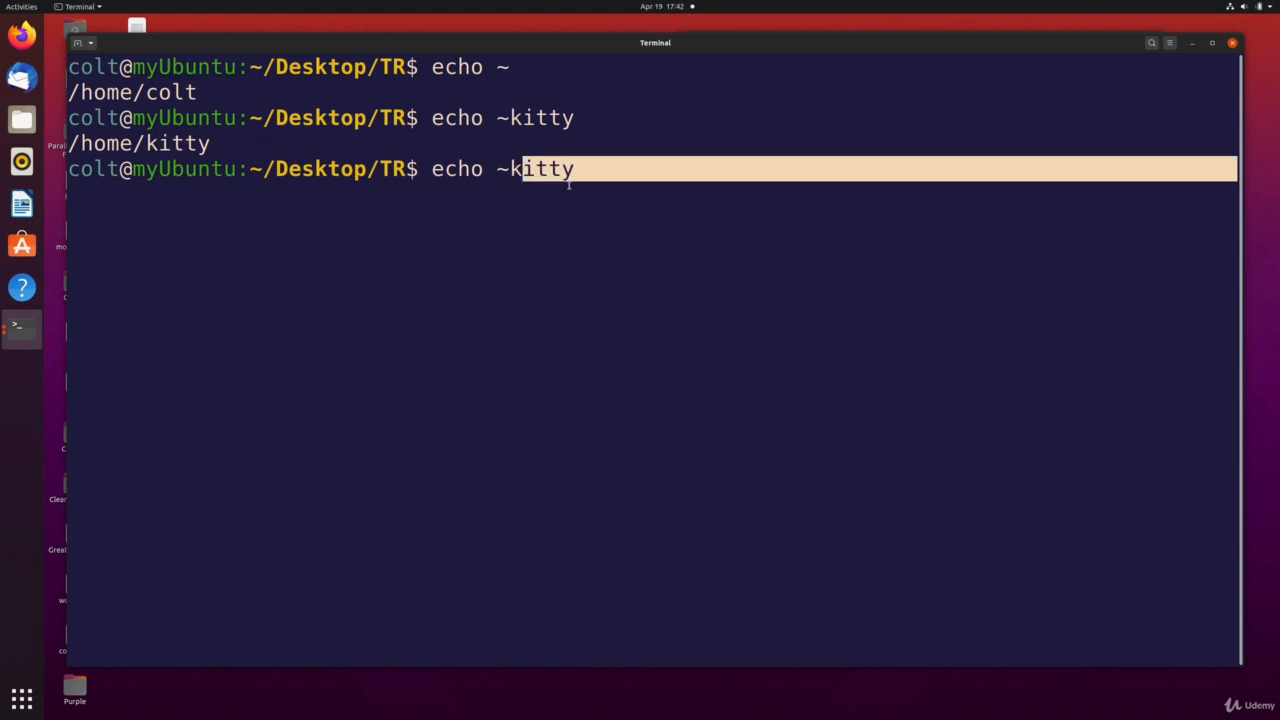
{"action": "type", "text": "l"}
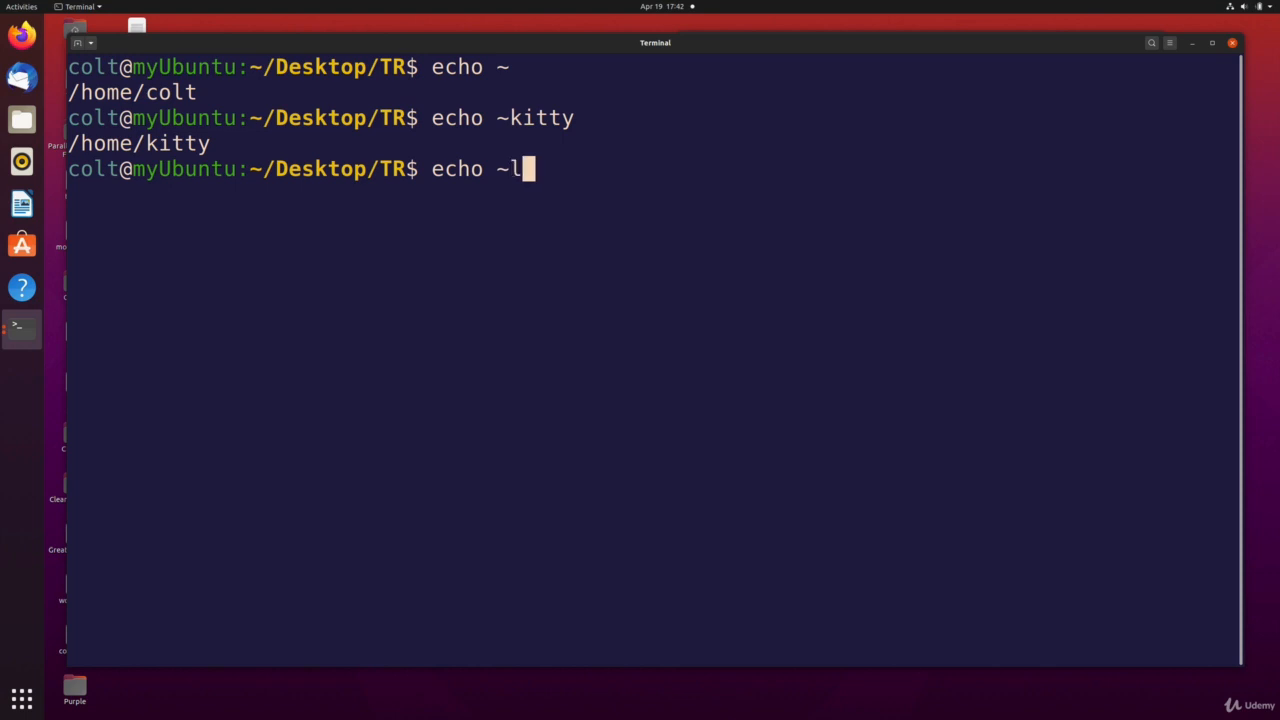
Run echo ~dog, which prints the literal ~dog since no such user exists.
{"action": "type", "text": "dog"}
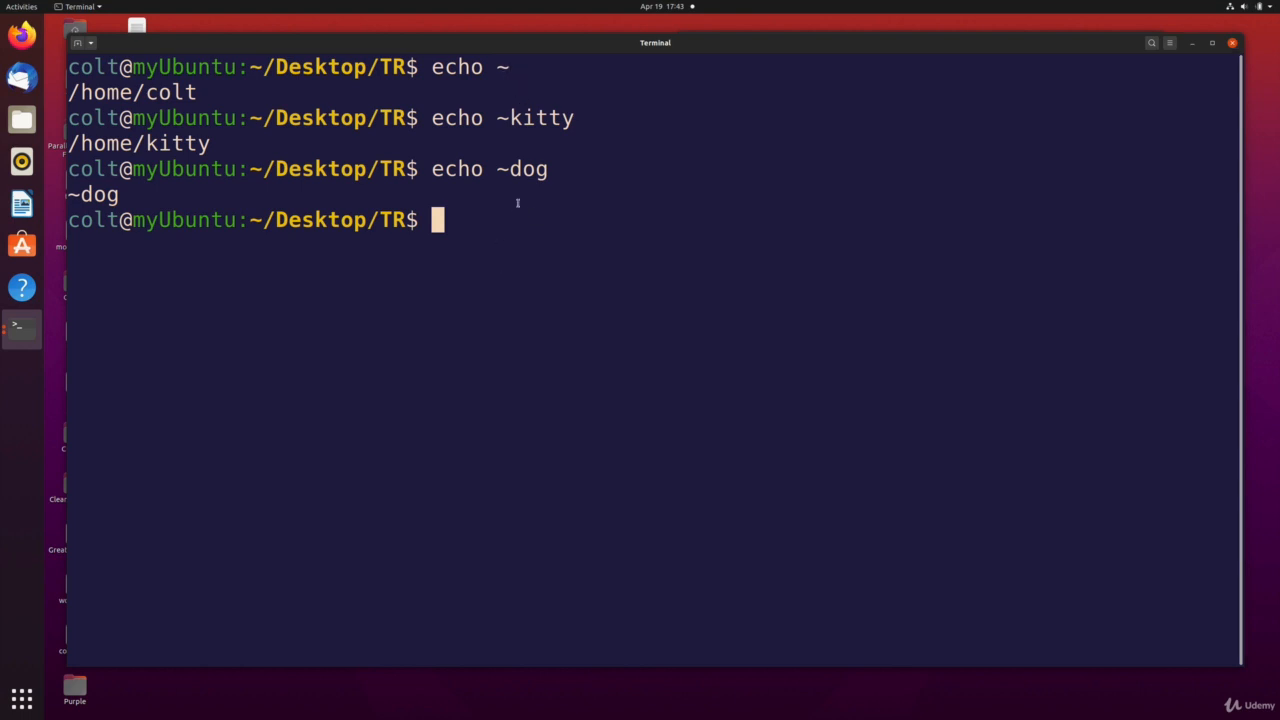
{"action": "type", "text": "mv"}
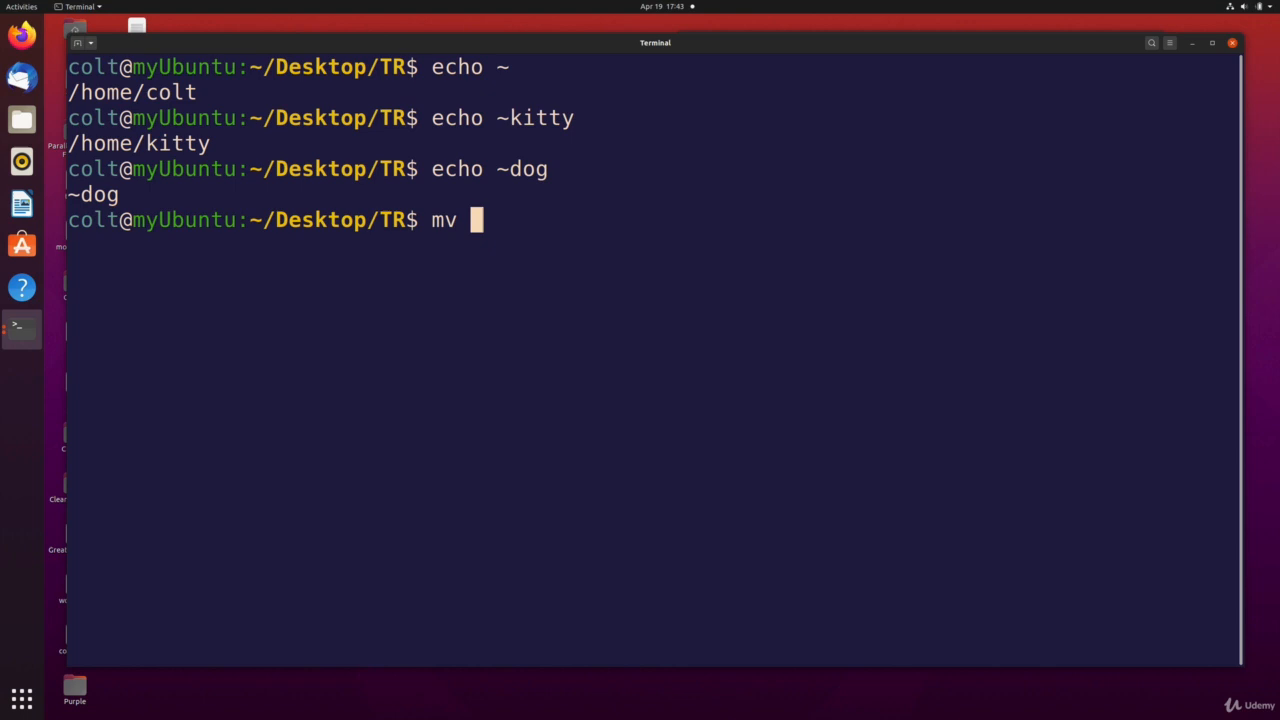
{"action": "type", "text": "asdas"}
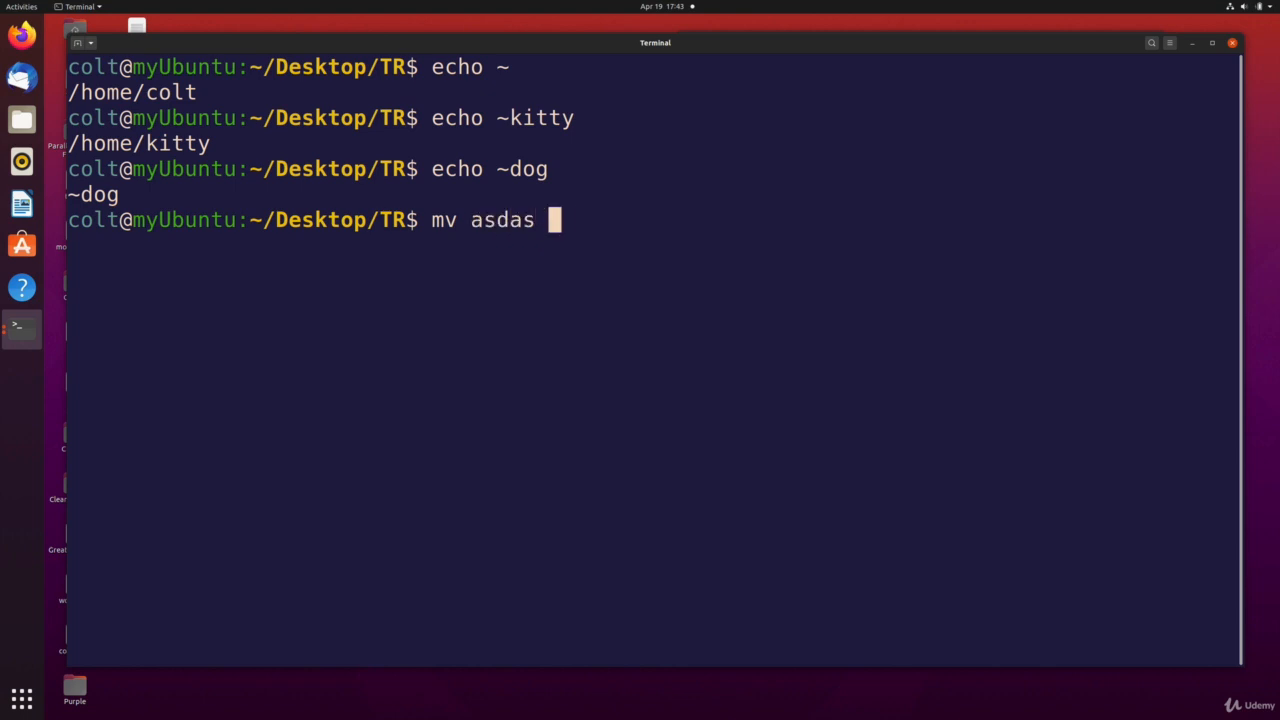
{"action": "type", "text": "~/ajshd"}
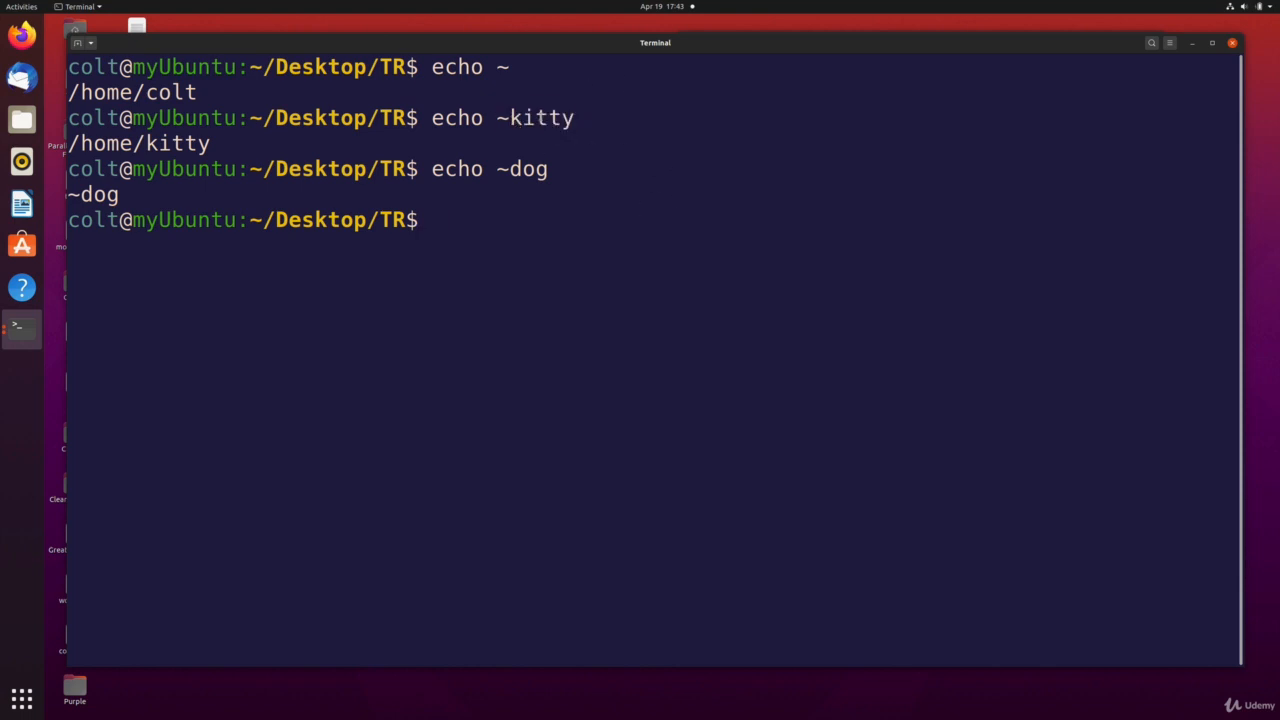
{"action": "double_click", "coordinate": [548, 116]}
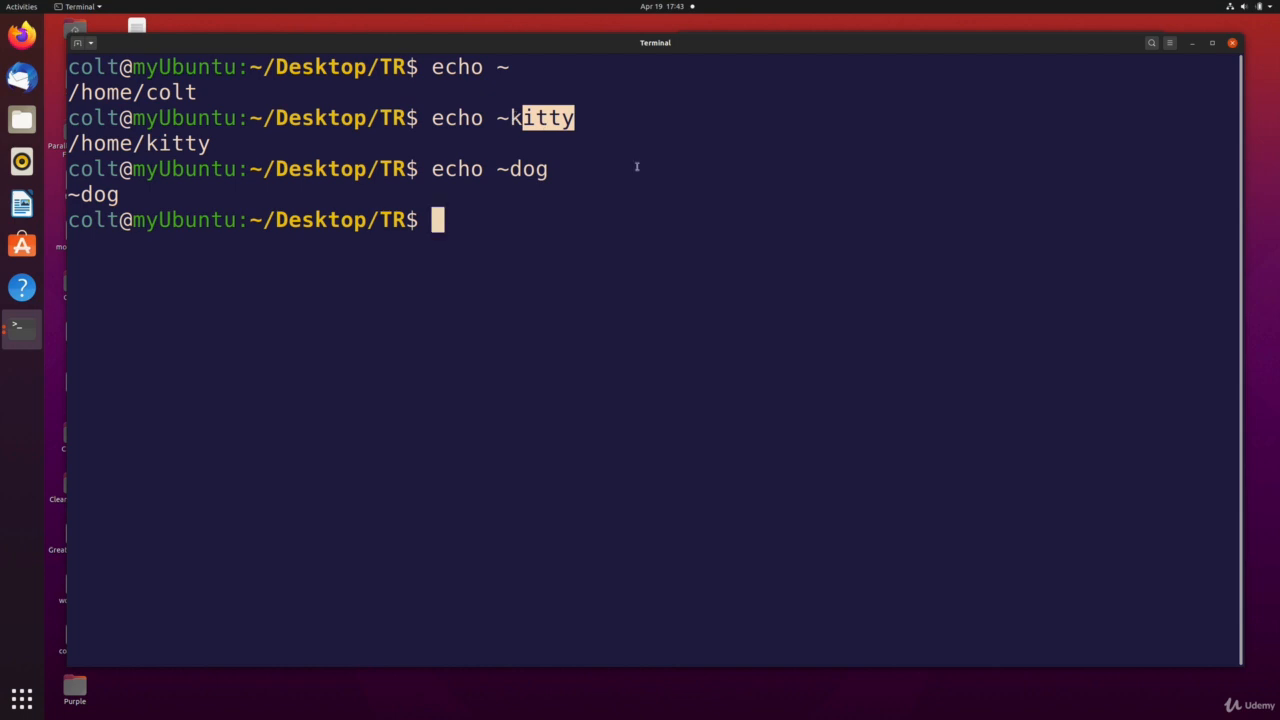